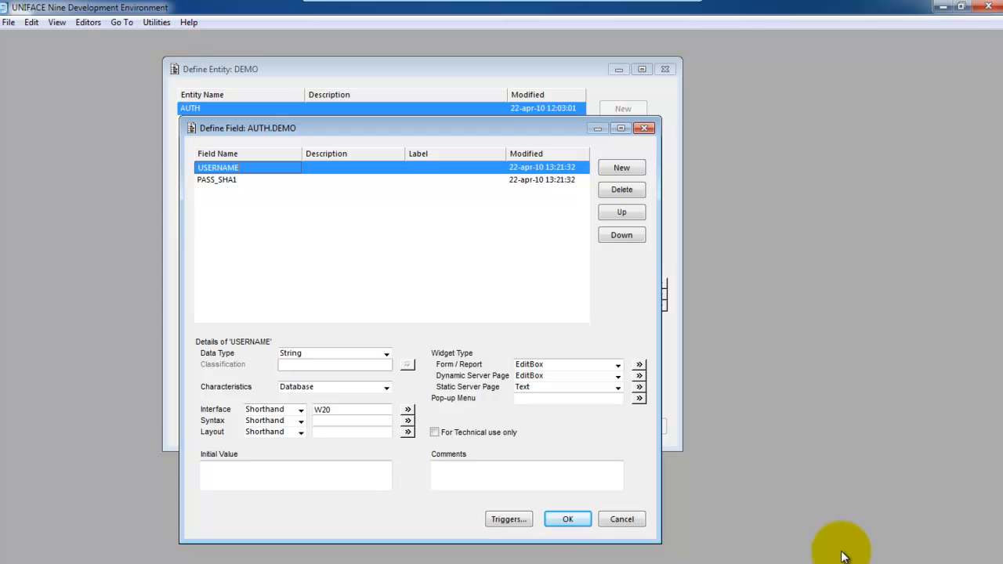
mouse_move(824, 434)
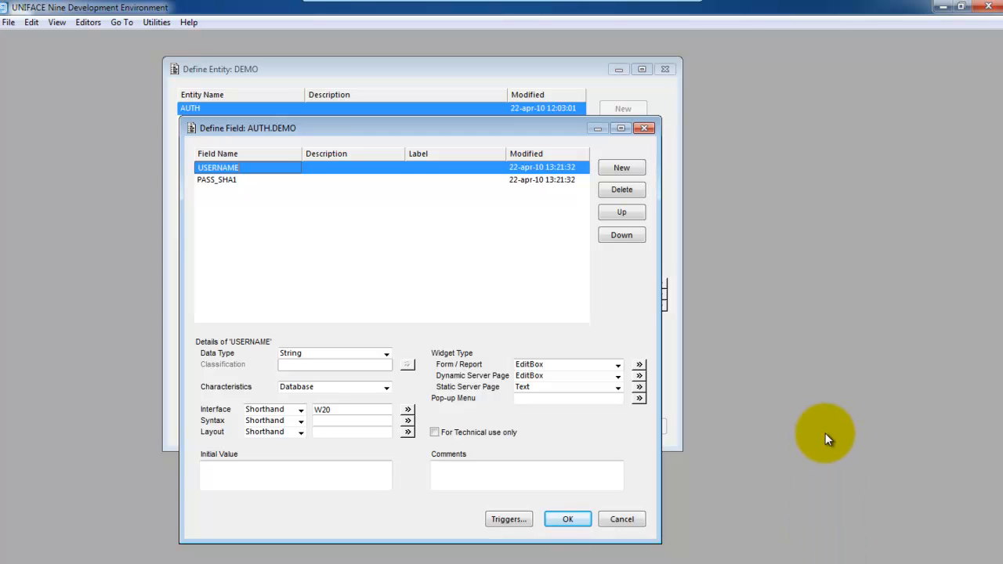
mouse_move(250, 171)
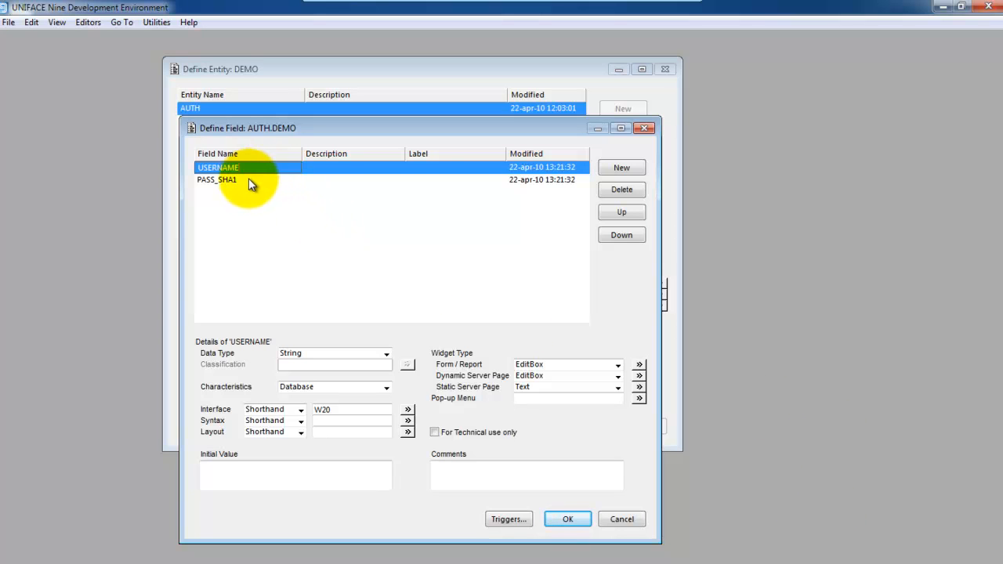
Step: Inspect the PASS_SHA1 field of AUTH.DEMO, then dismiss the Define Field dialog
click(216, 179)
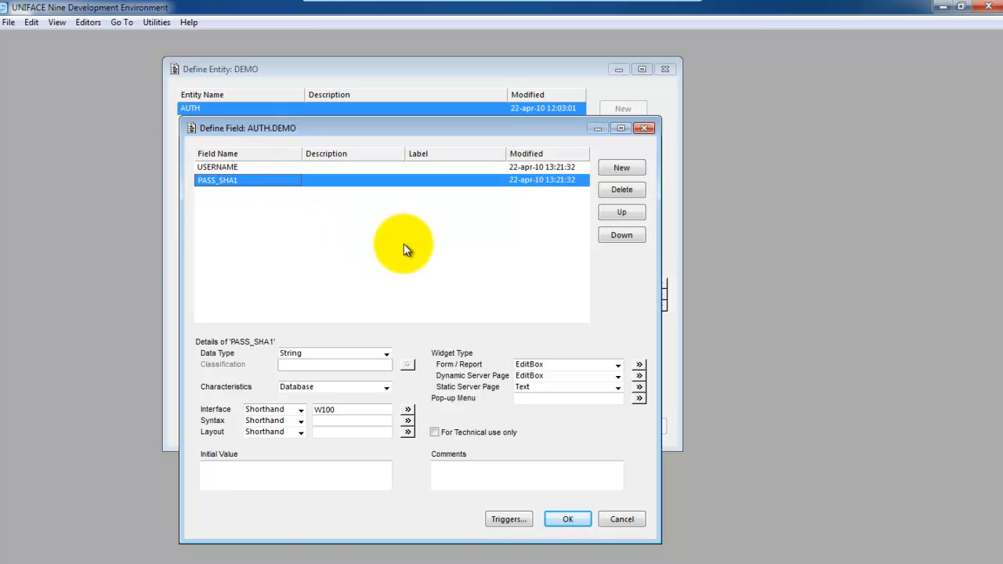
mouse_move(384, 406)
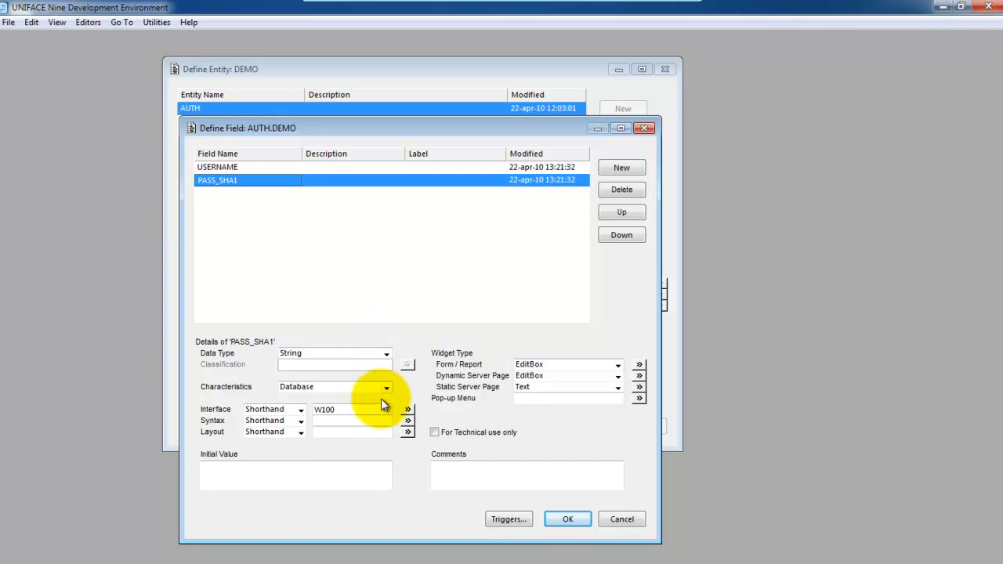
mouse_move(407, 296)
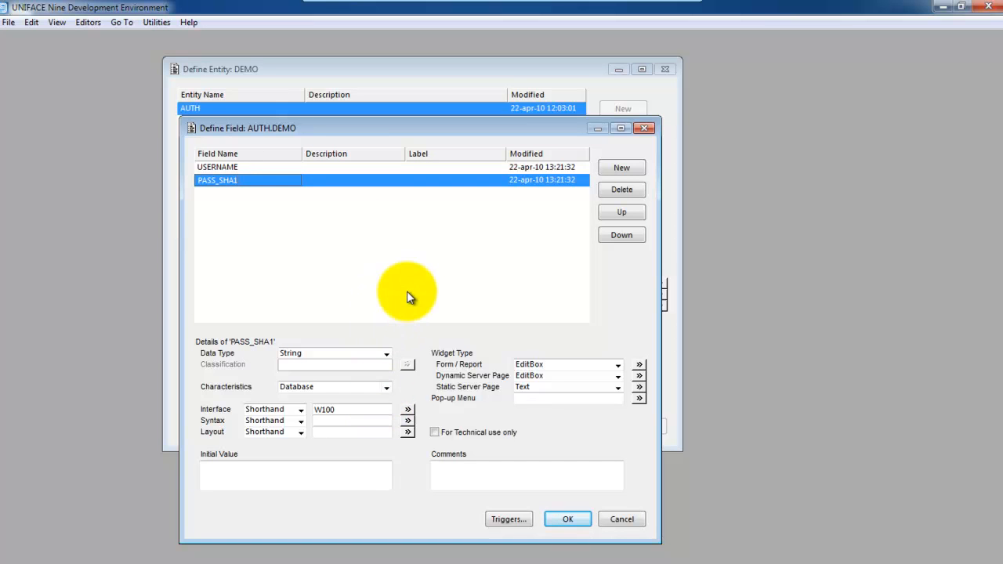
mouse_move(568, 519)
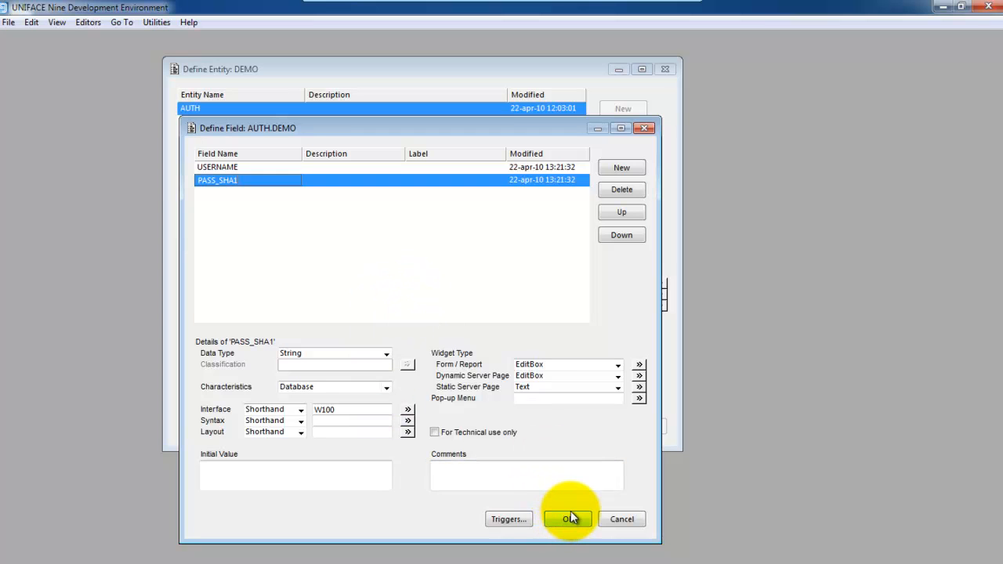
click(570, 519)
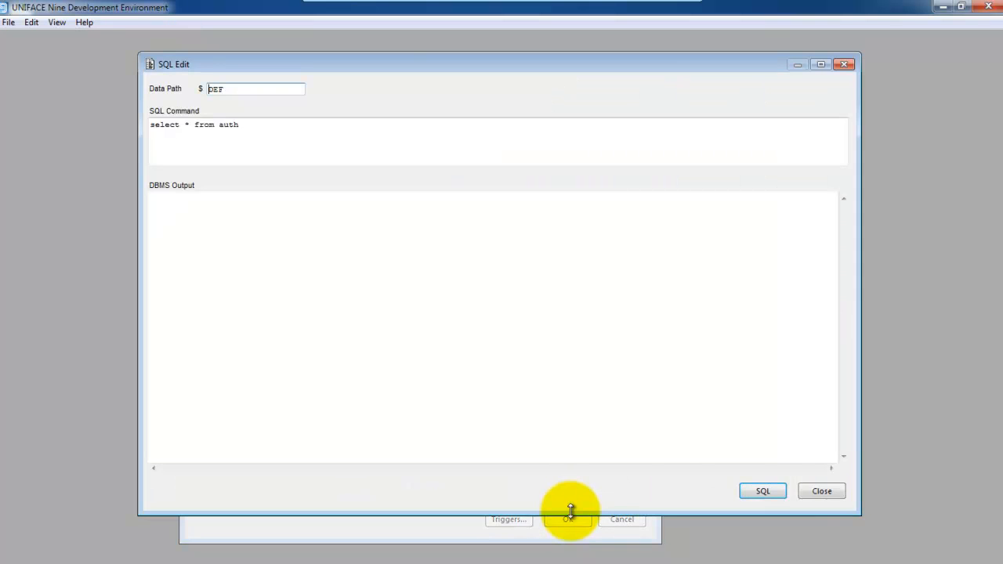
mouse_move(762, 491)
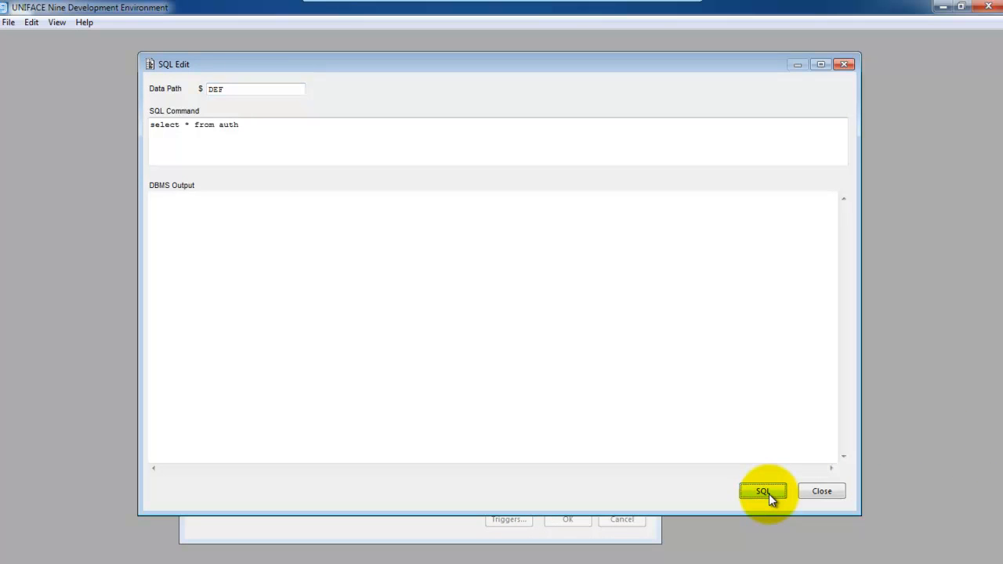
Step: Run 'select * from auth' to list three users with SHA1 hashes, then close the SQL editor
click(762, 492)
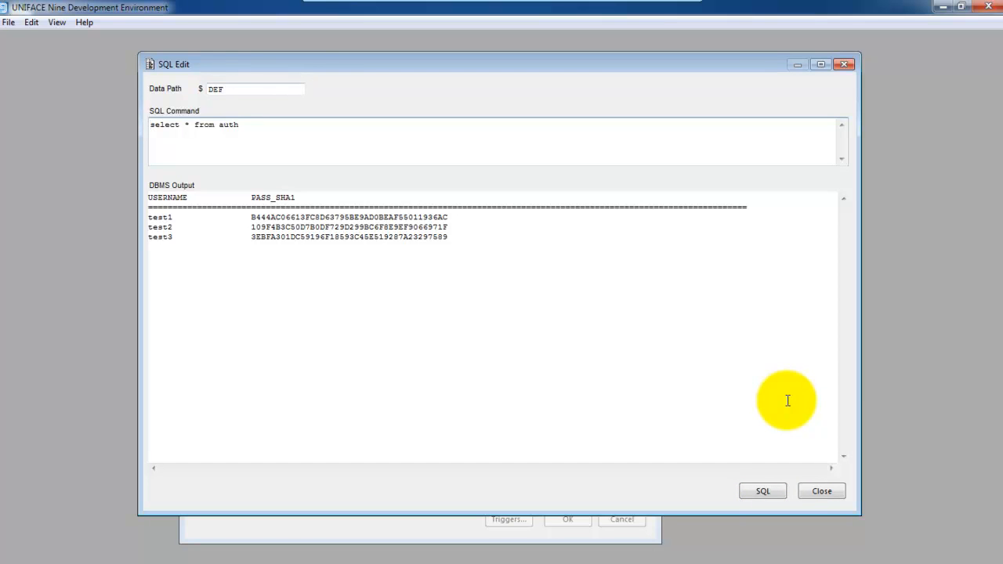
click(150, 126)
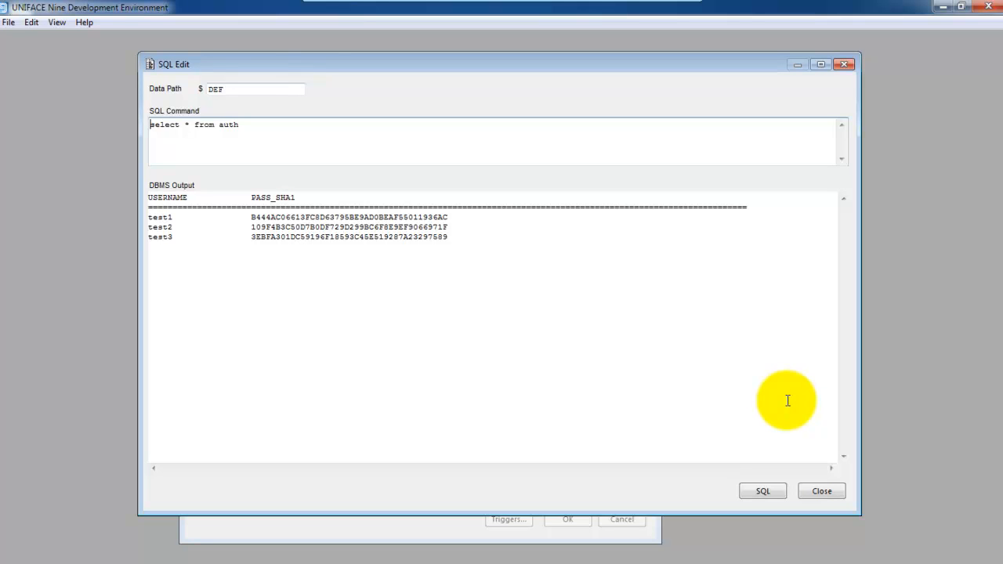
mouse_move(821, 491)
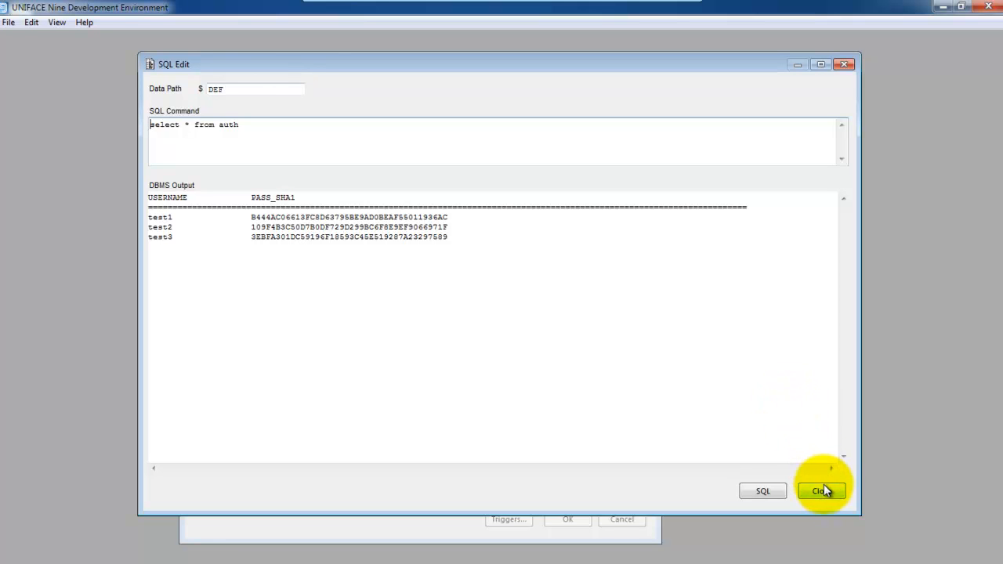
click(821, 489)
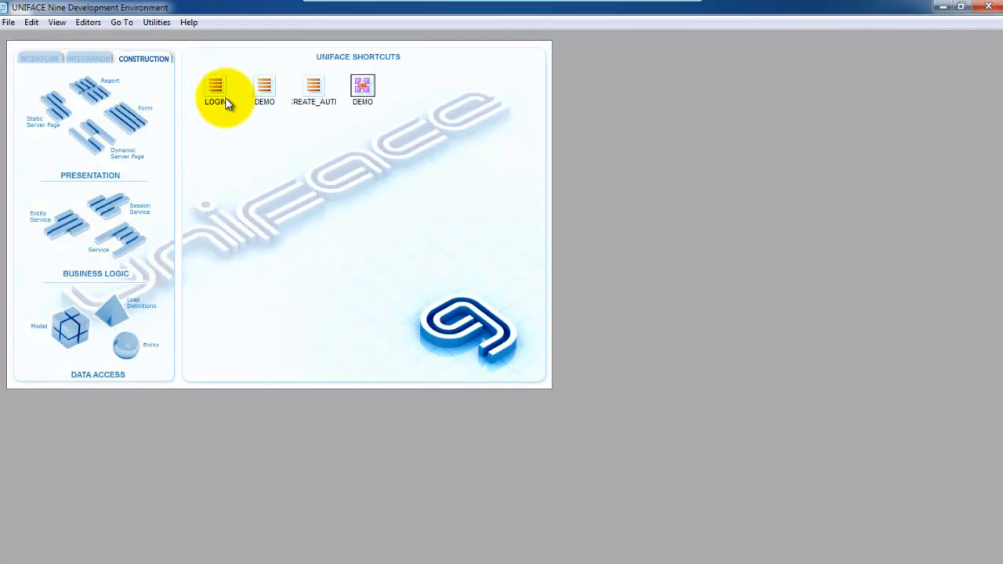
Step: Open the LOGIN form and inspect its structure, the INP_USER field and INP_PASS options
double_click(214, 89)
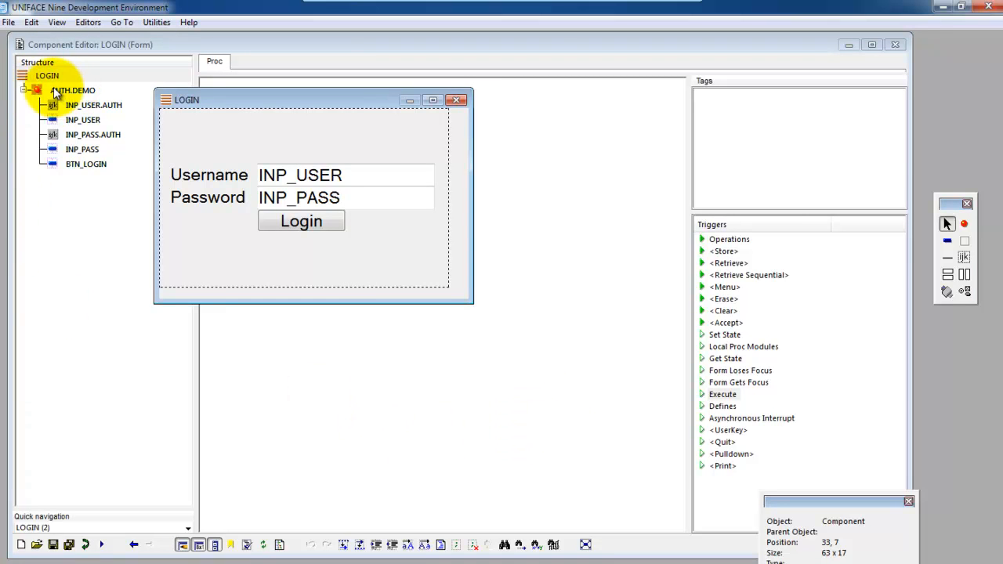
mouse_move(63, 94)
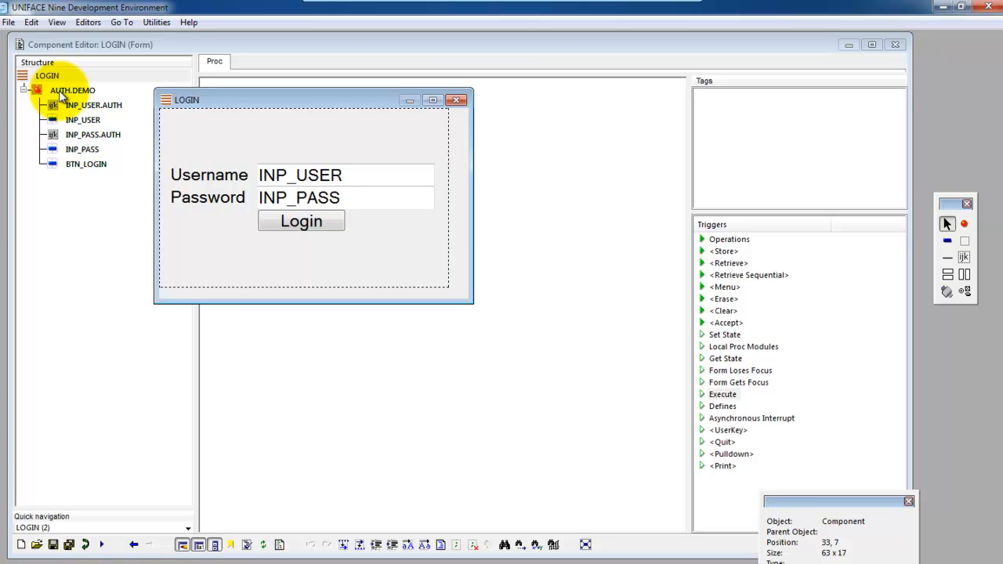
click(83, 119)
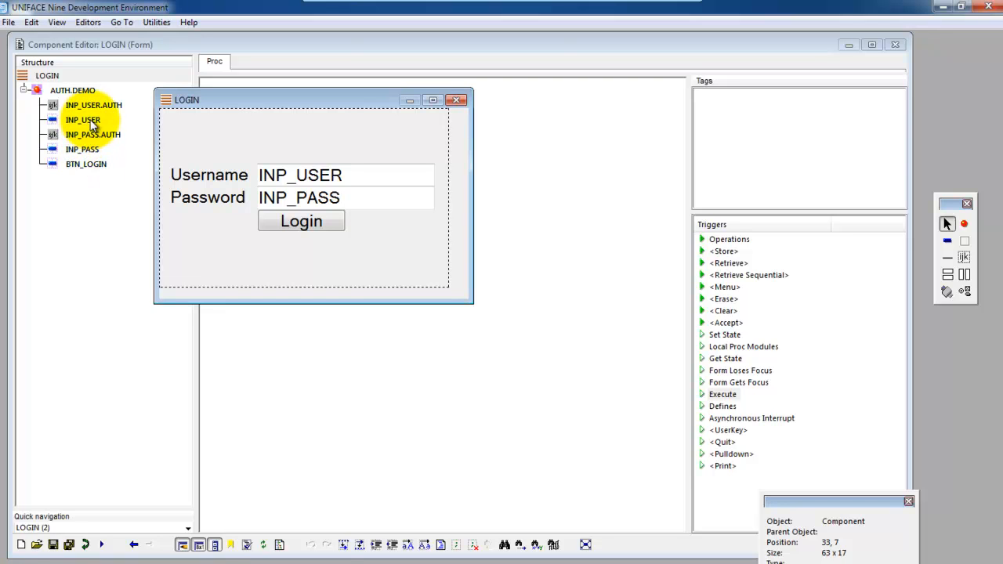
click(82, 149)
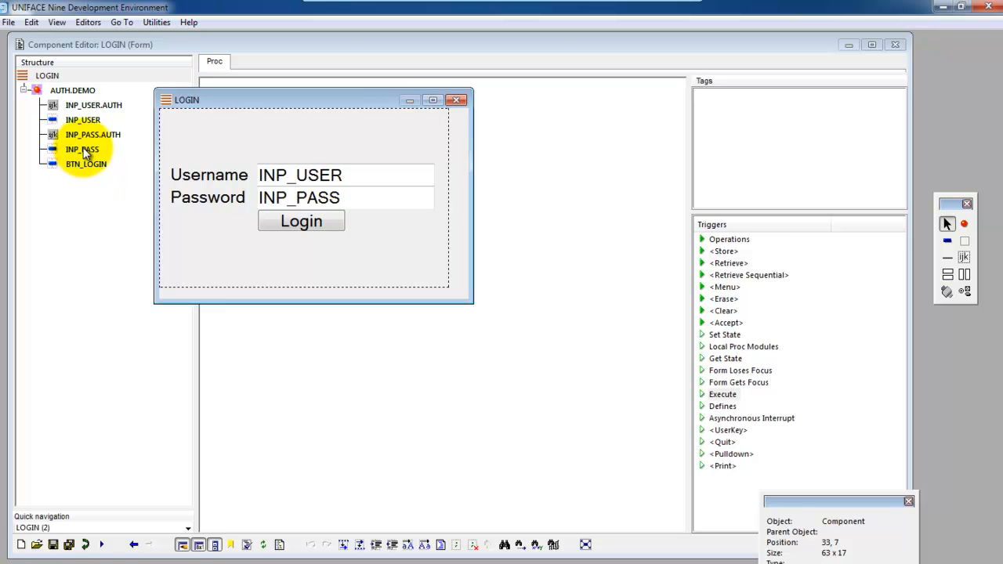
right_click(81, 149)
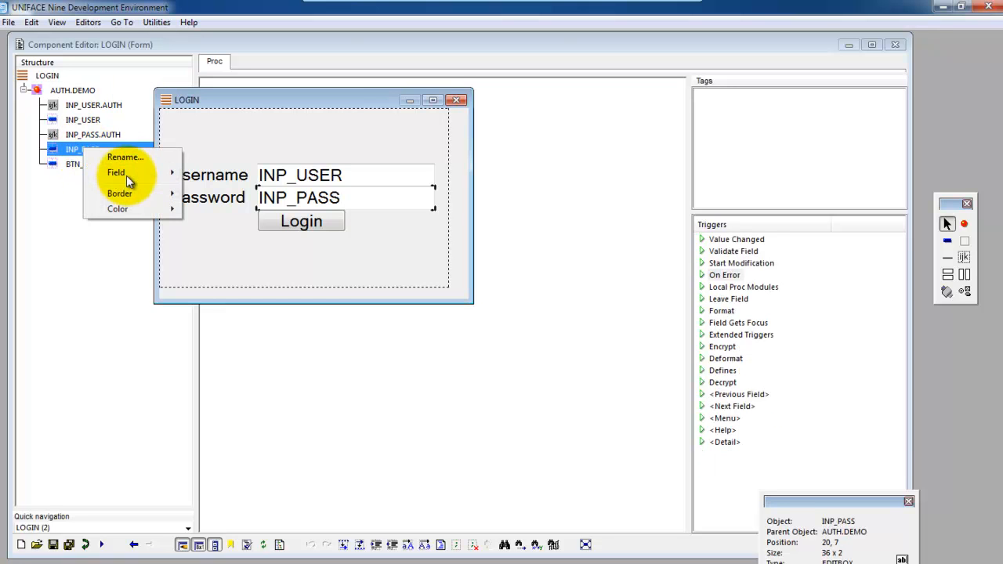
Step: Set the INP_PASS edit box to mask input with an asterisk, then select the Login button
click(116, 172)
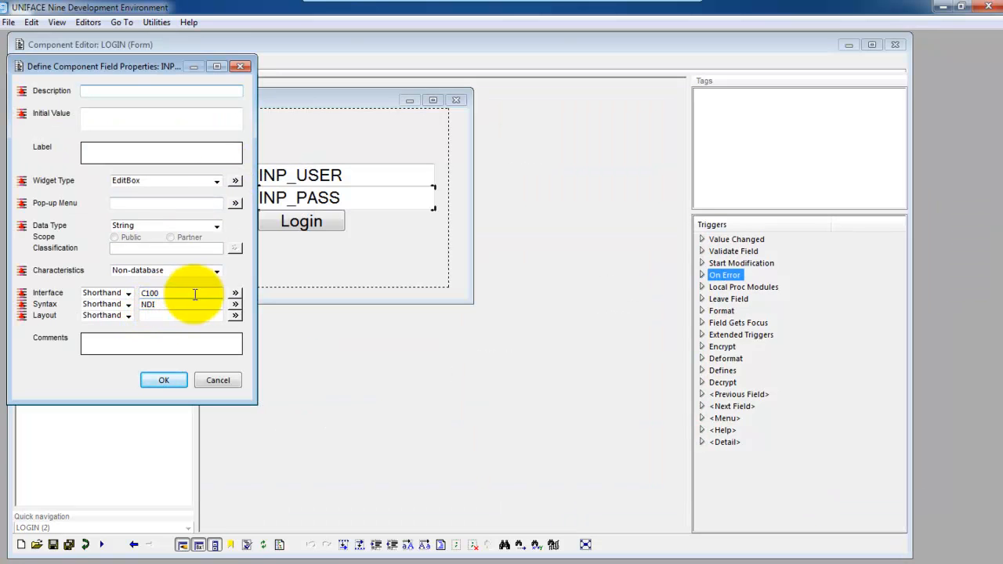
click(235, 180)
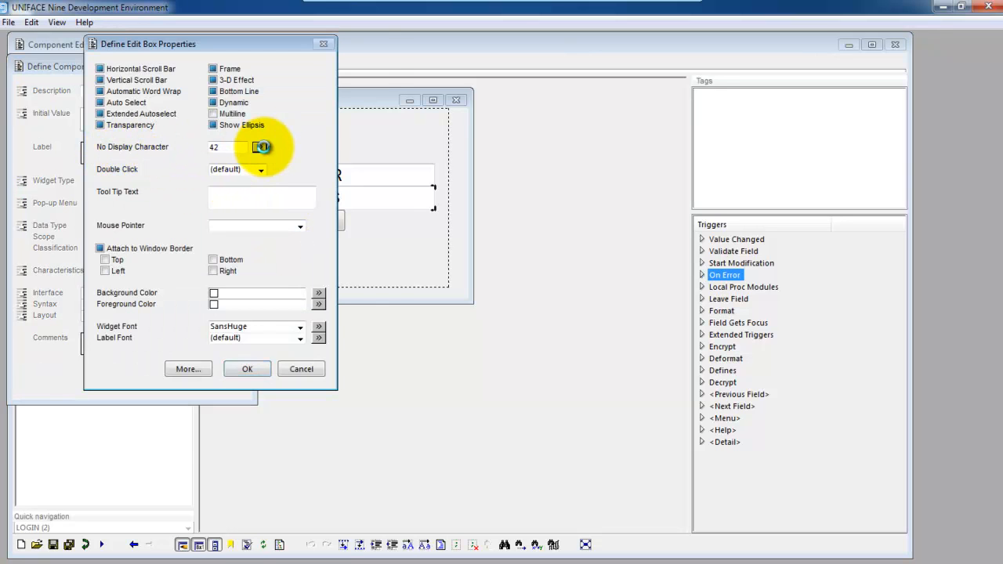
click(261, 147)
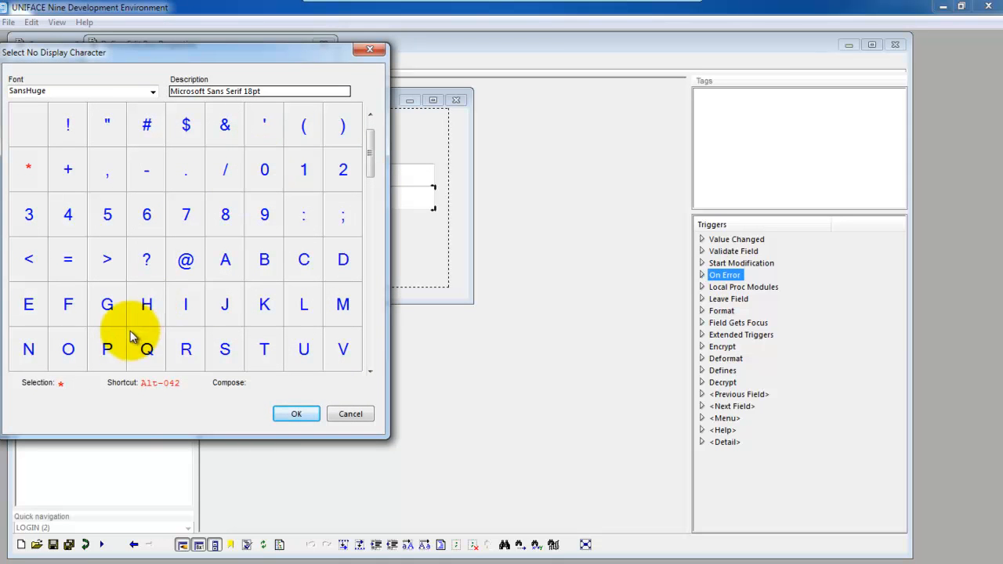
mouse_move(24, 170)
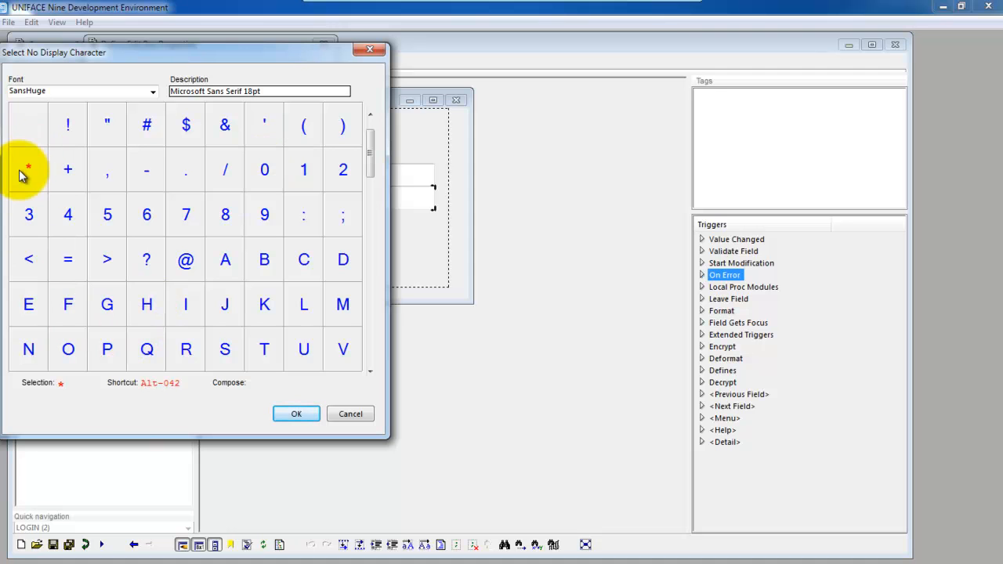
click(296, 414)
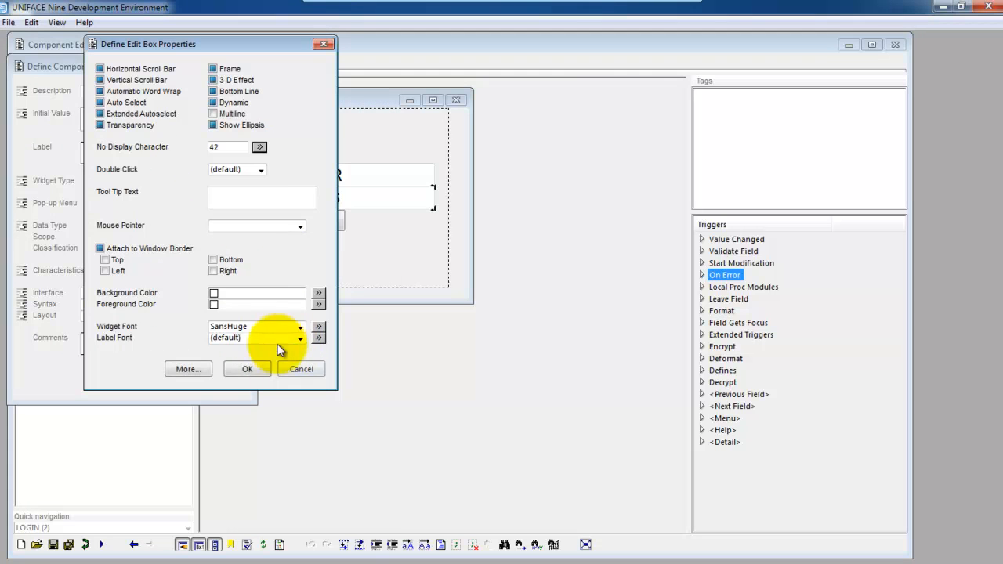
click(247, 368)
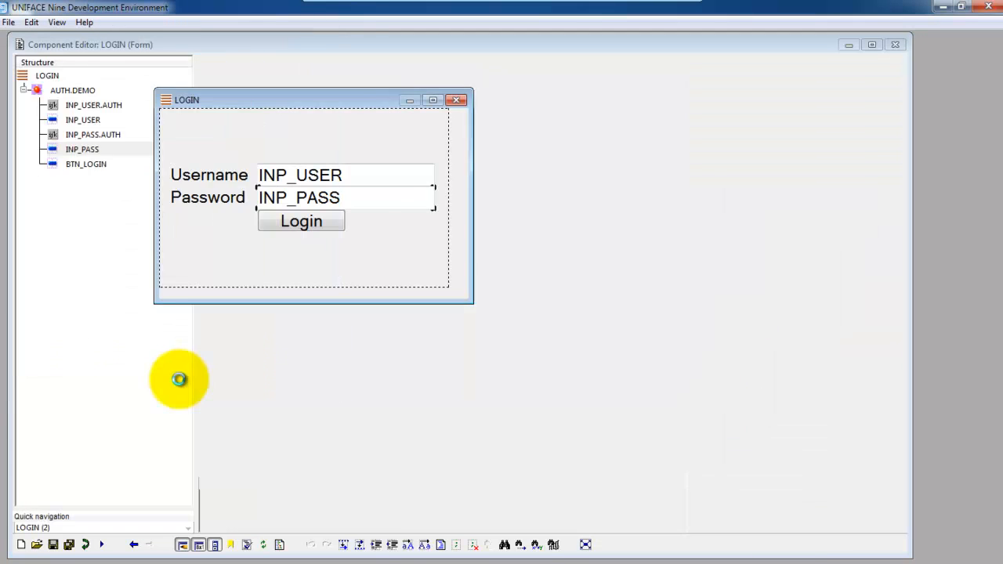
Step: Show BTN_LOGIN's trigger script that SHA1-hashes the password and checks the AUTH record
click(81, 149)
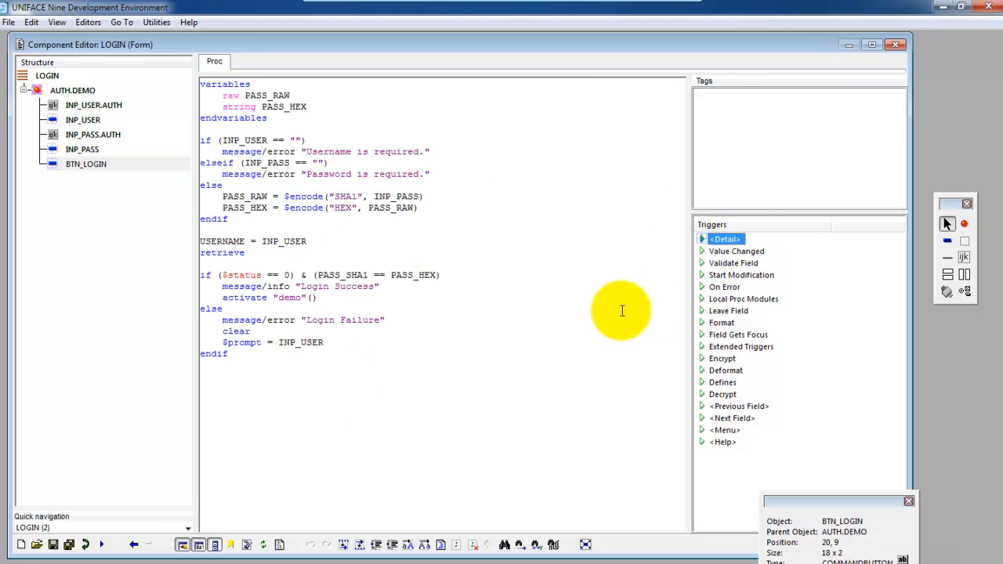
mouse_move(518, 141)
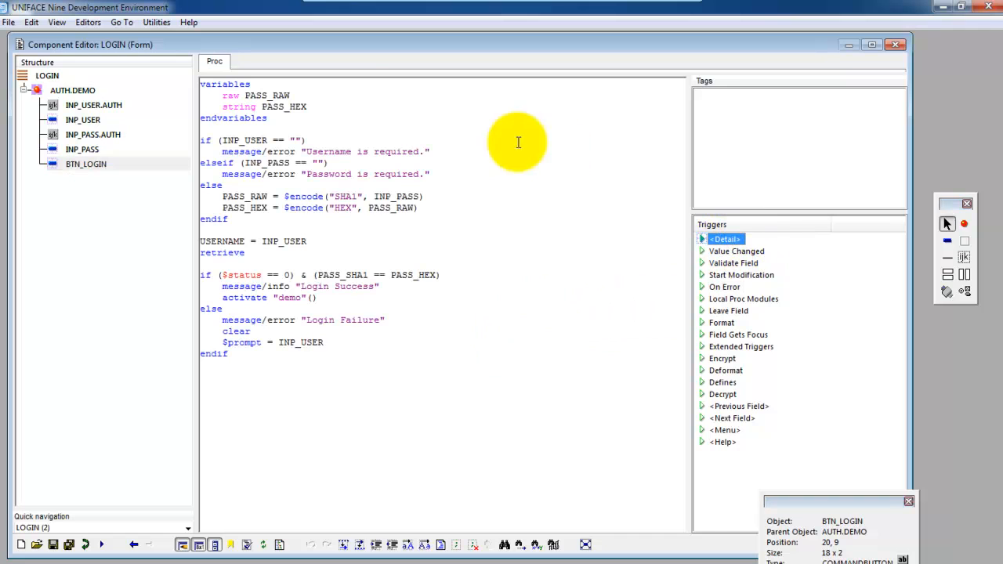
mouse_move(321, 94)
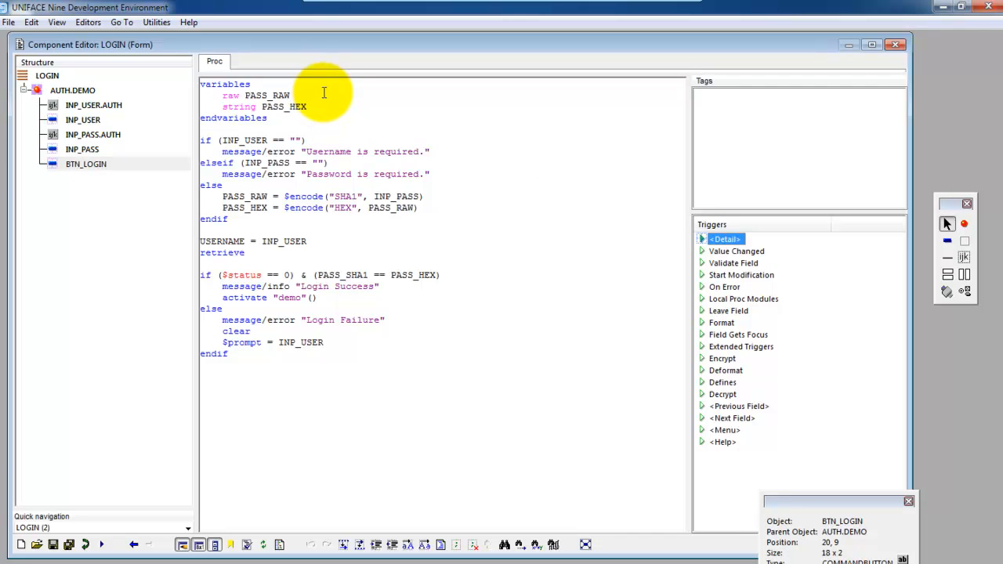
mouse_move(326, 106)
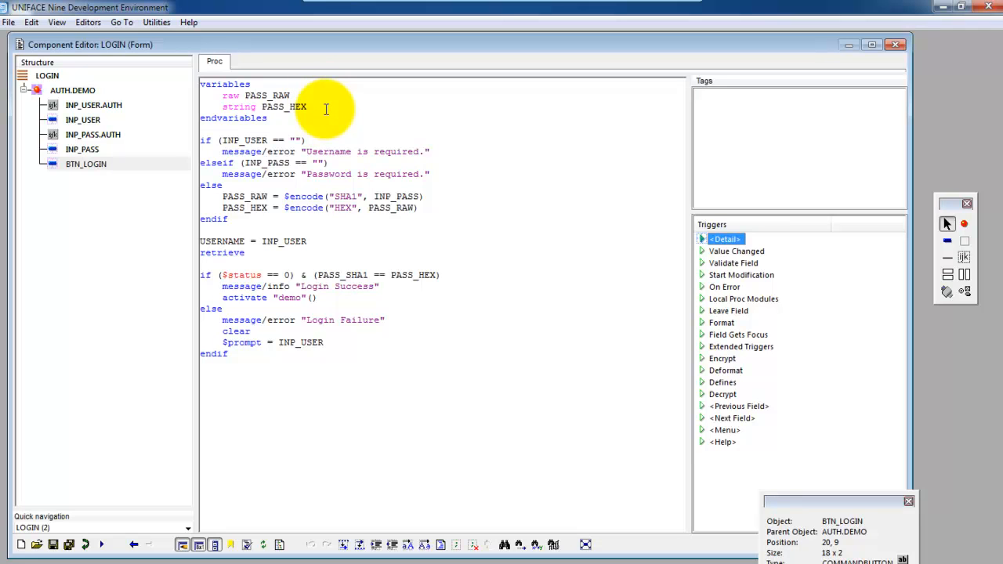
mouse_move(219, 156)
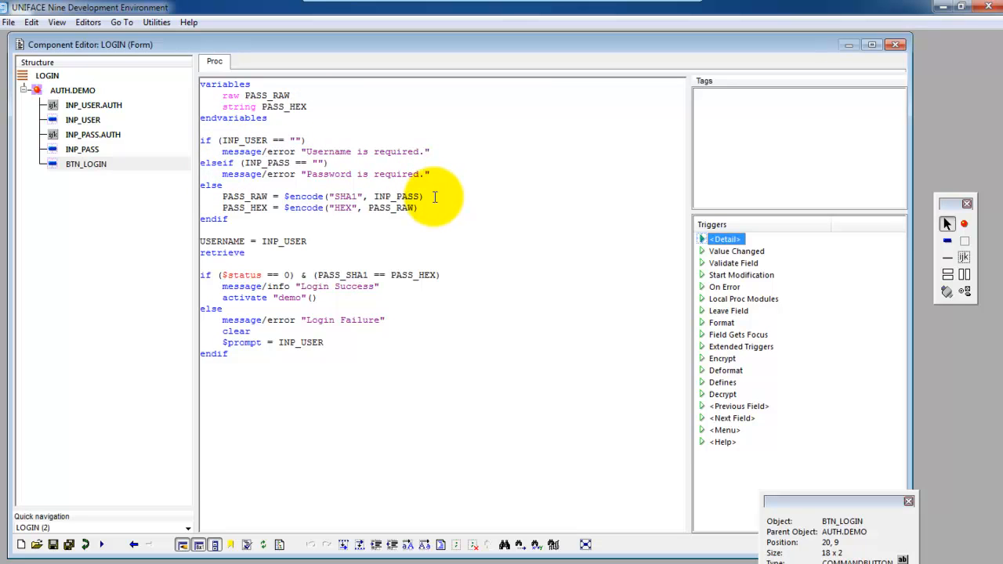
mouse_move(304, 227)
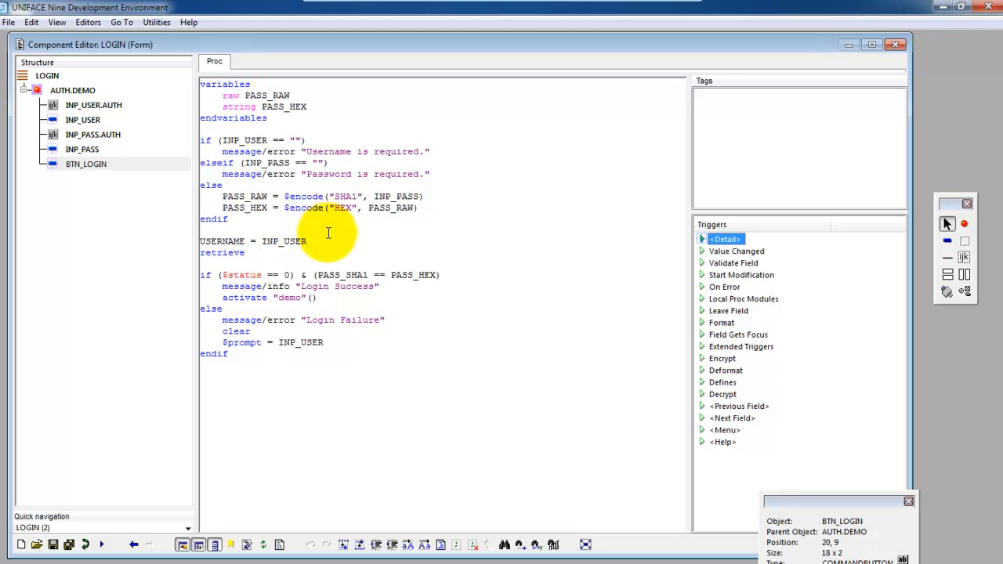
mouse_move(326, 241)
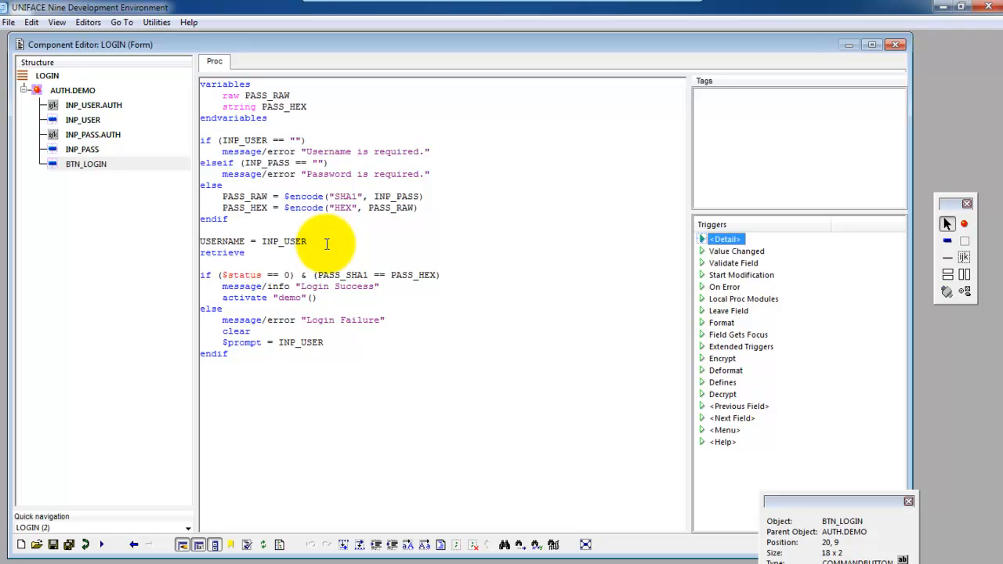
mouse_move(332, 254)
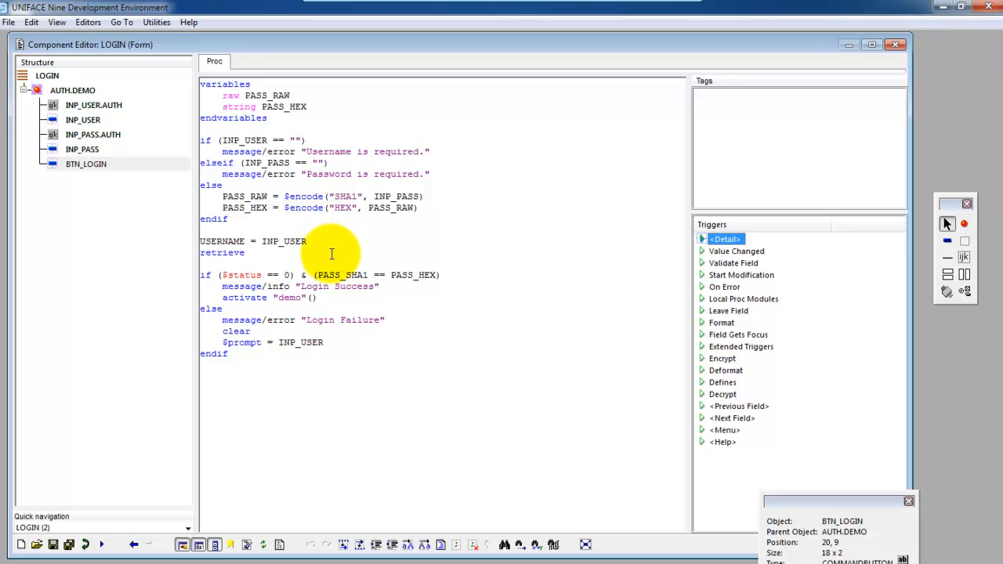
mouse_move(483, 273)
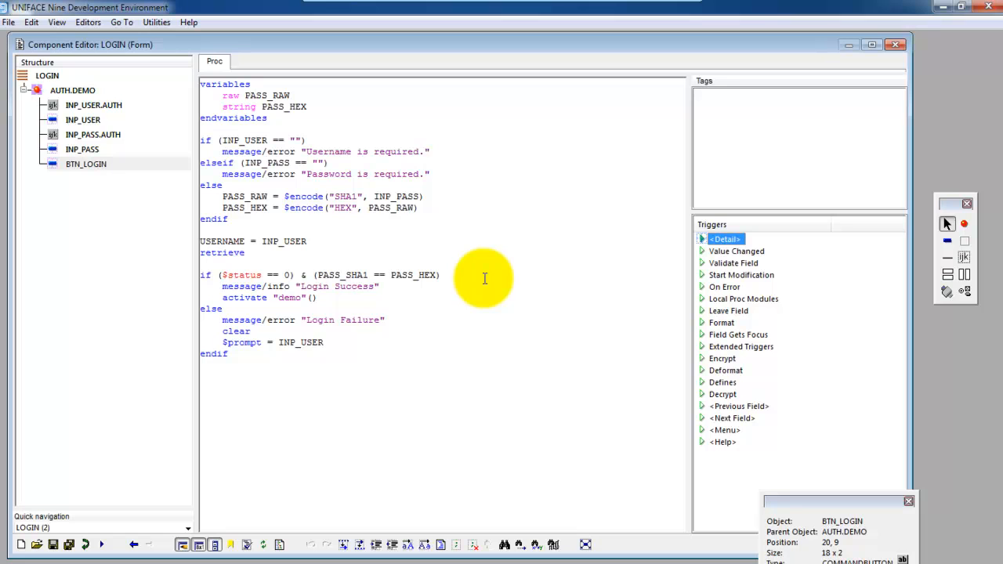
mouse_move(464, 298)
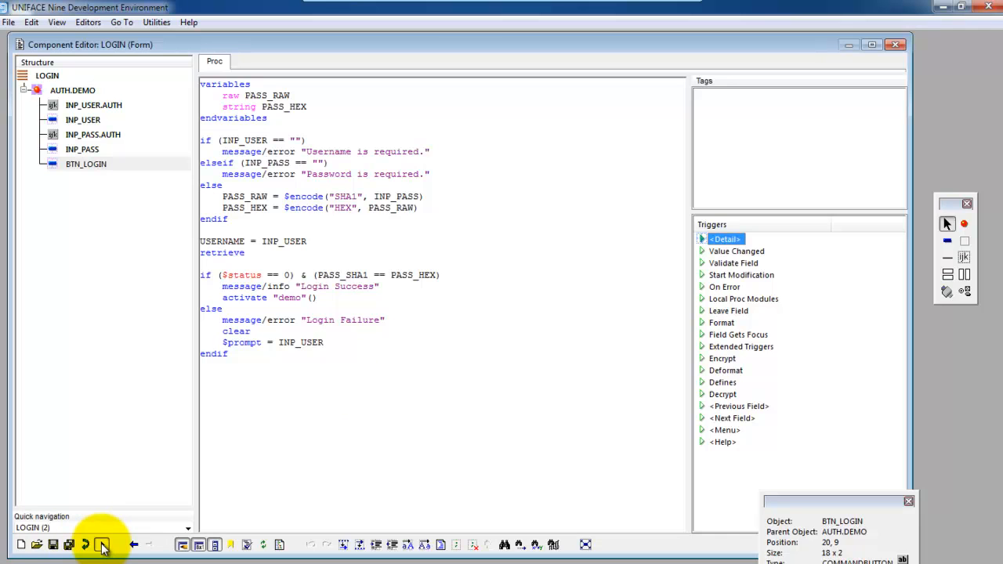
Step: Test the form: log in as test1 with a wrong password and acknowledge Login Failure
click(102, 545)
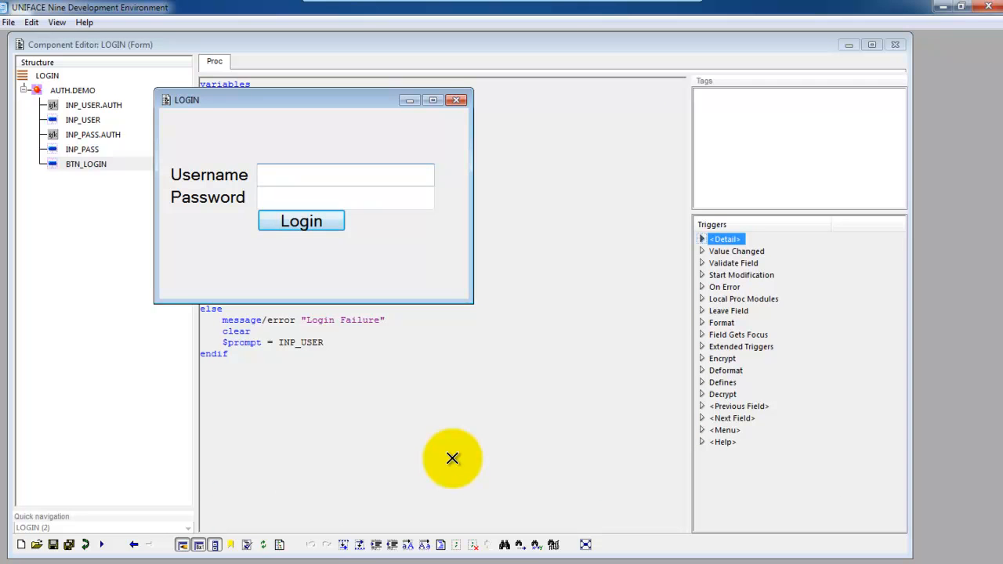
text(tes)
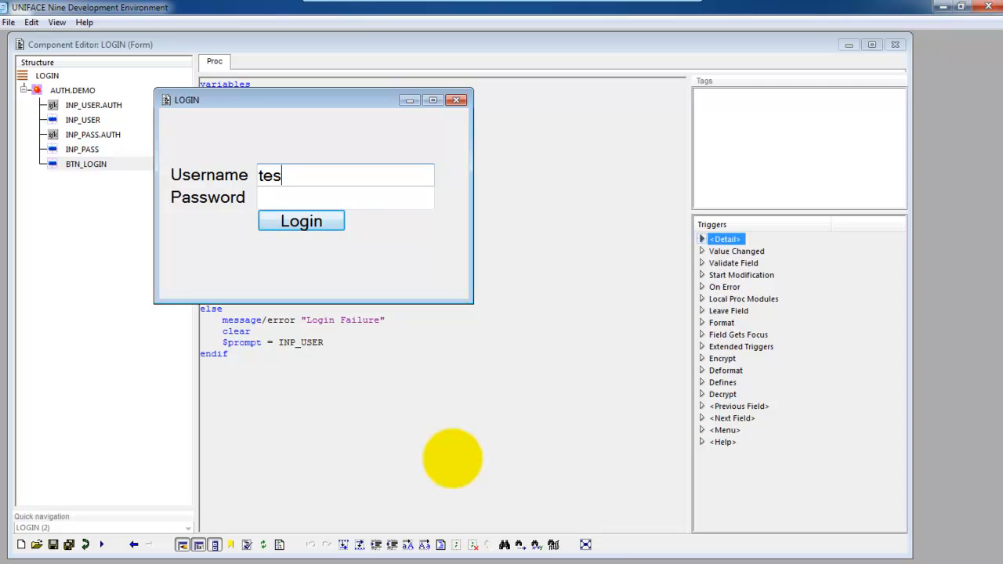
text(t1)
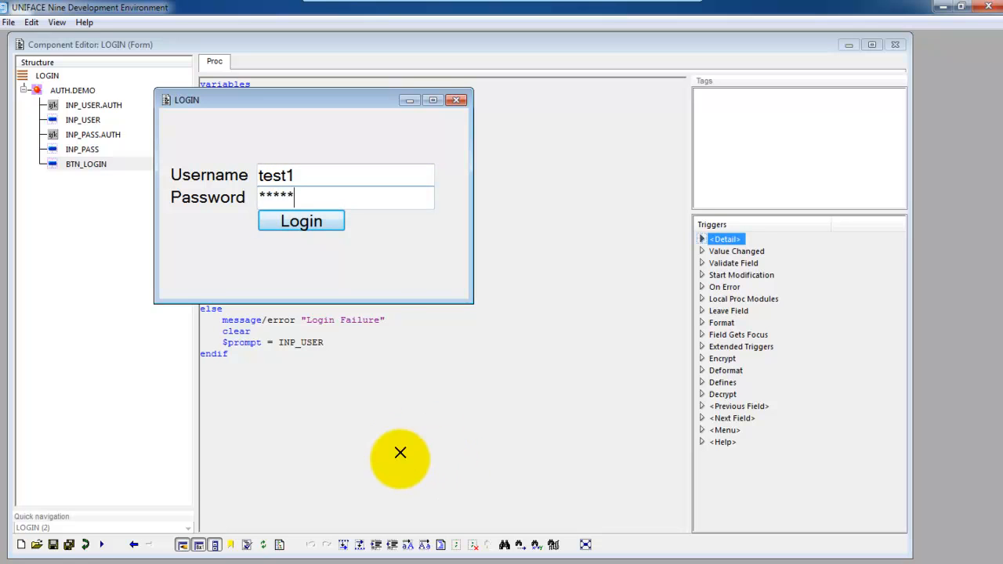
click(301, 220)
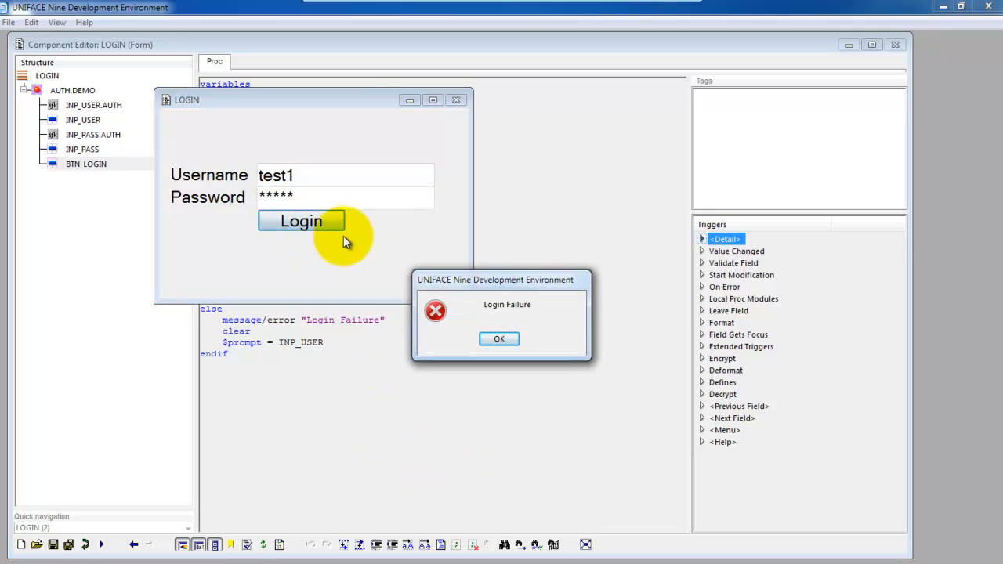
click(499, 338)
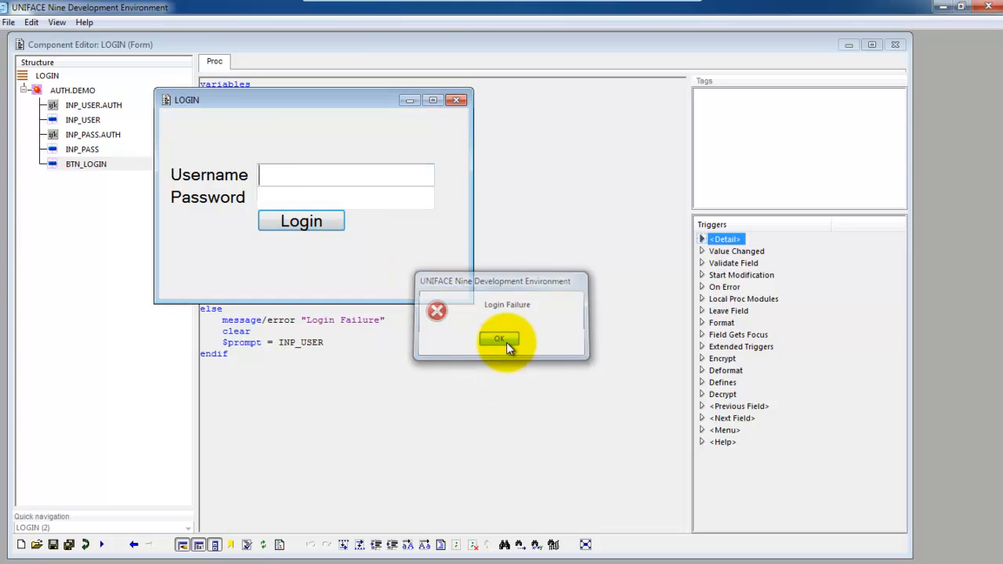
Step: Retry as test1 with the correct password, acknowledge Login Success and open the DEMO form
click(498, 339)
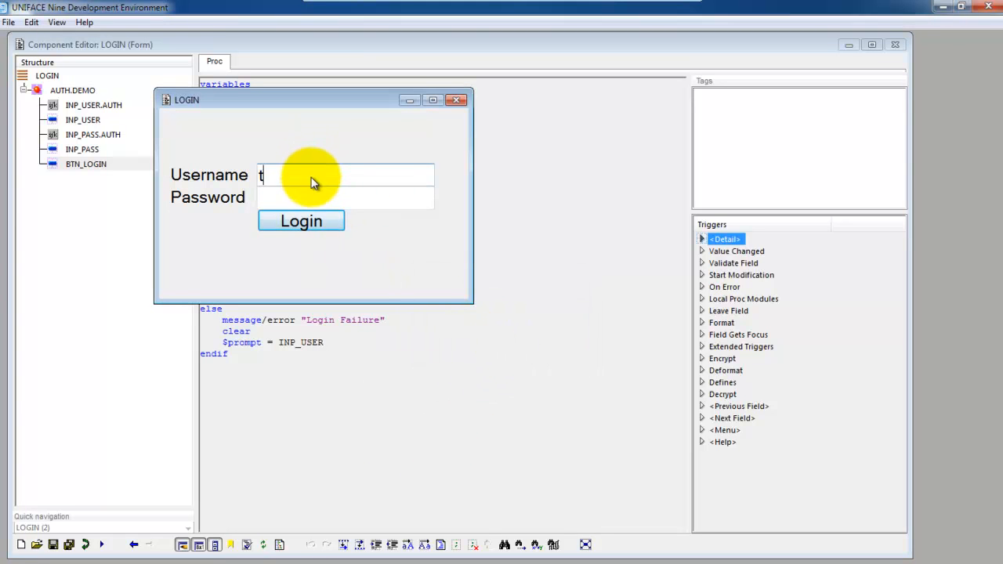
text(est1)
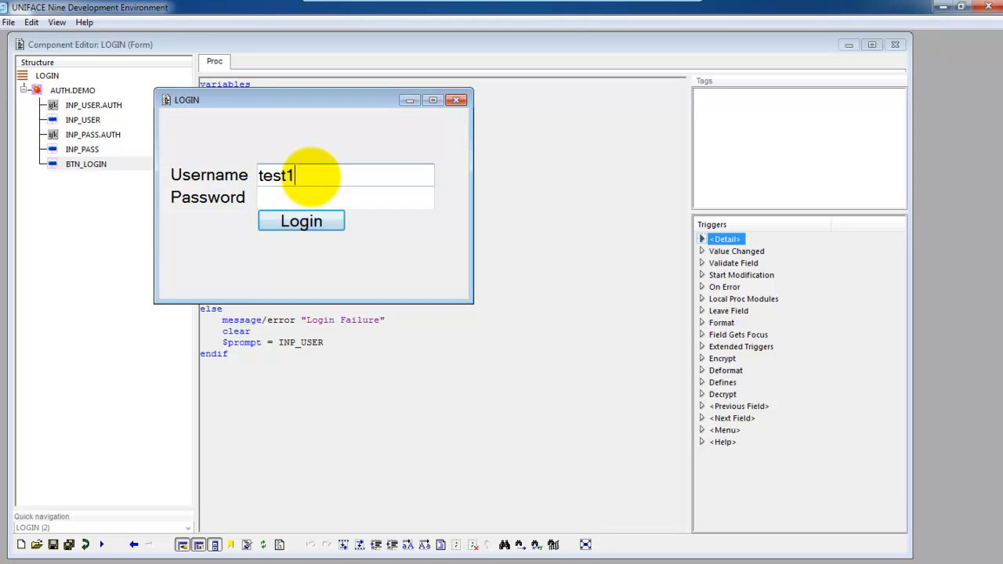
text(****)
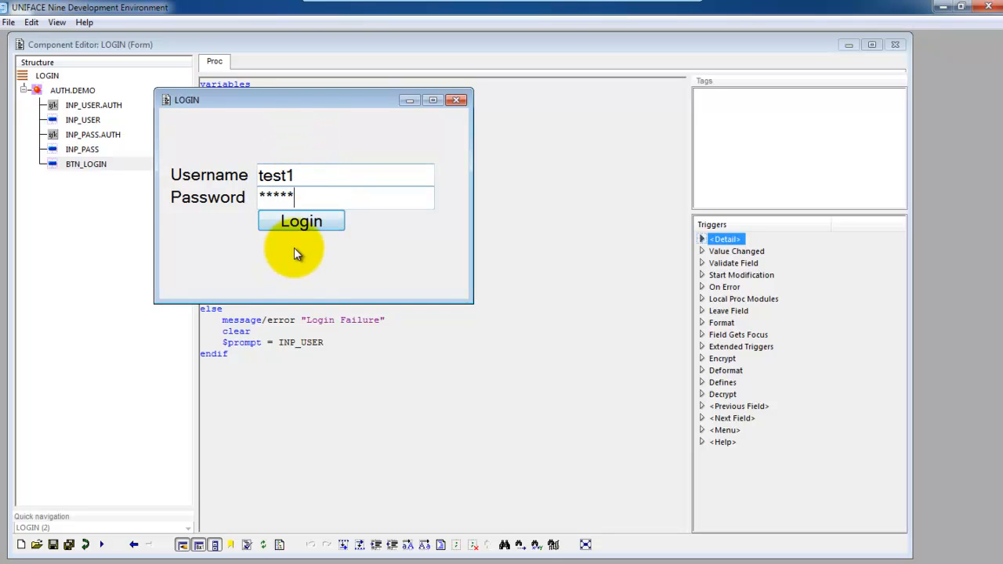
click(301, 221)
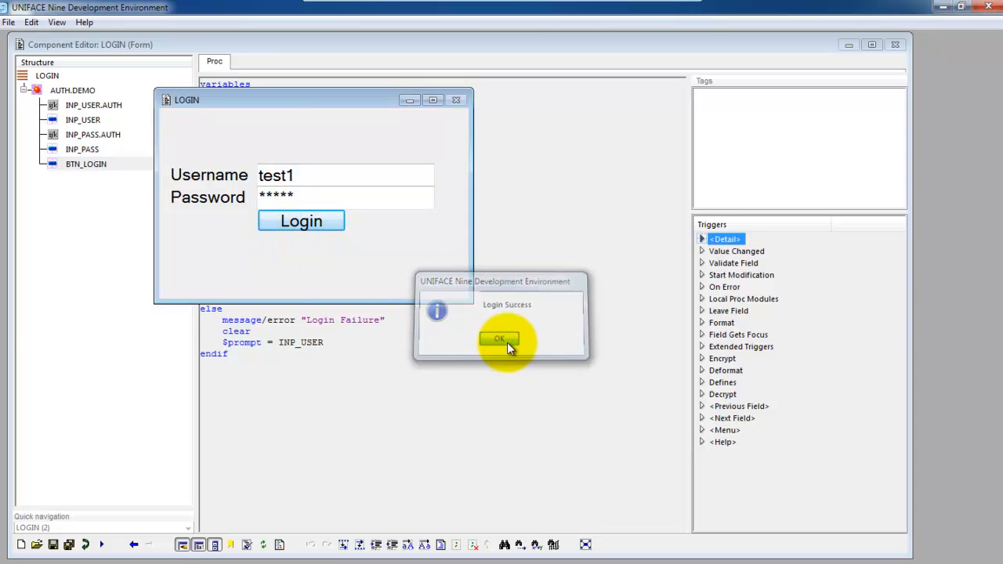
click(499, 339)
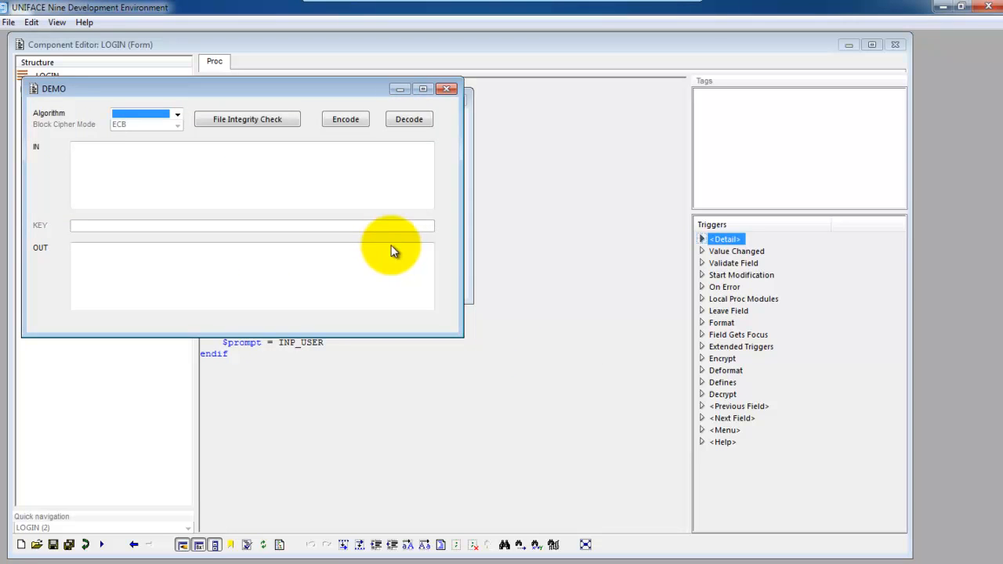
mouse_move(452, 258)
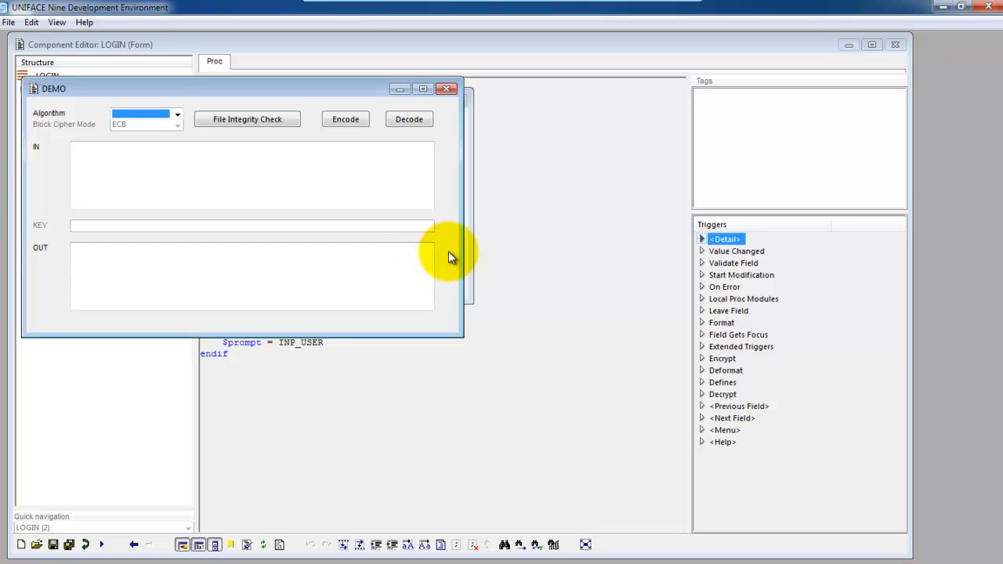